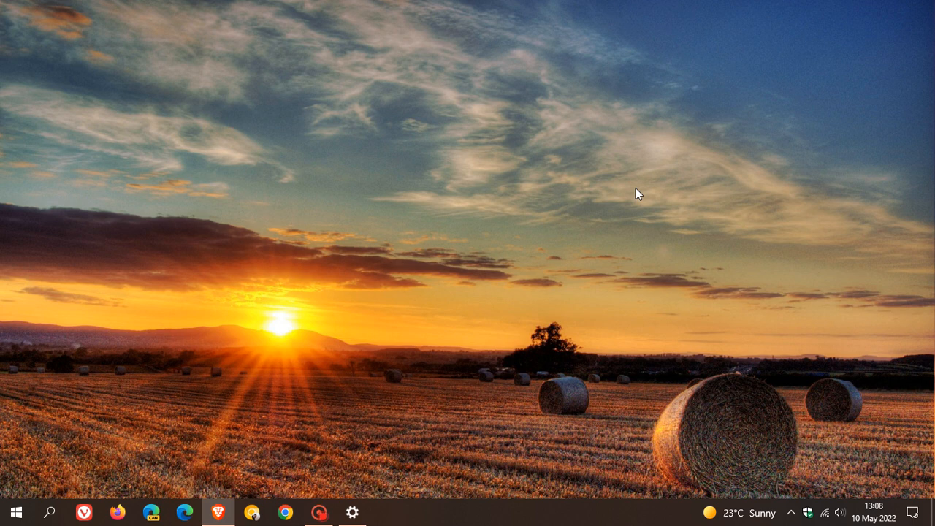
mouse_move(372, 499)
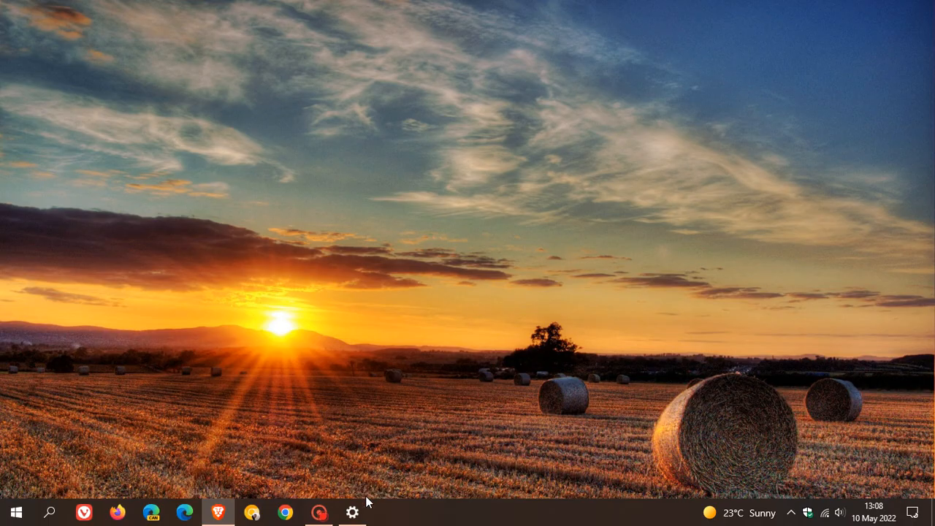
- Bring back the Settings window to check update history for KB5012599, installed 13 Apr 2022
click(349, 512)
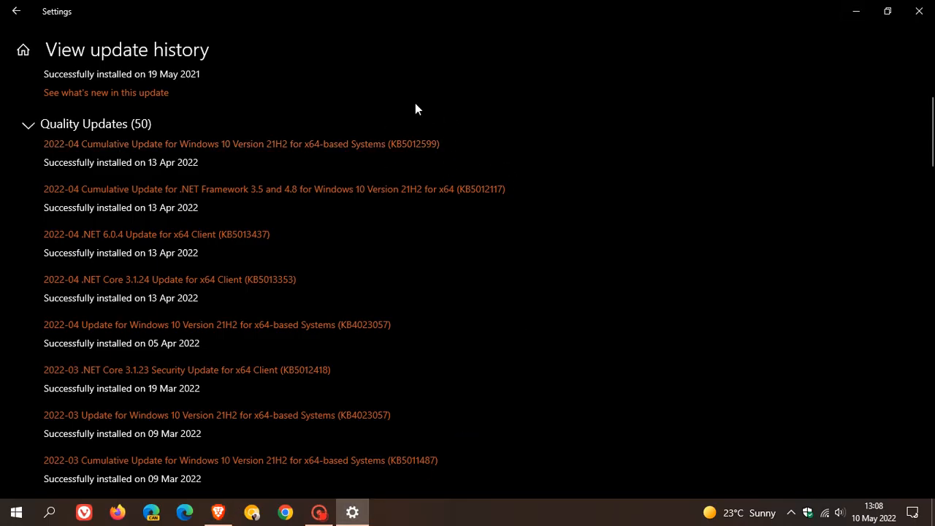
mouse_move(468, 152)
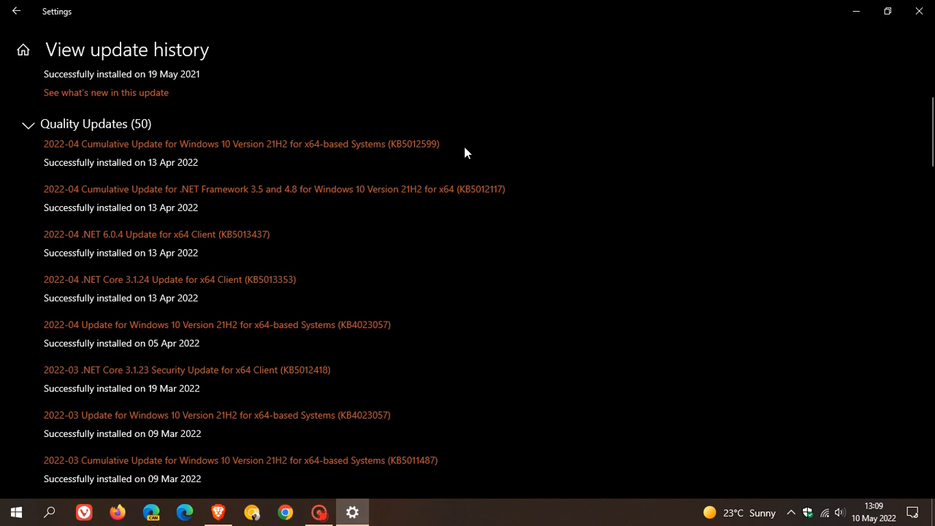
mouse_move(162, 162)
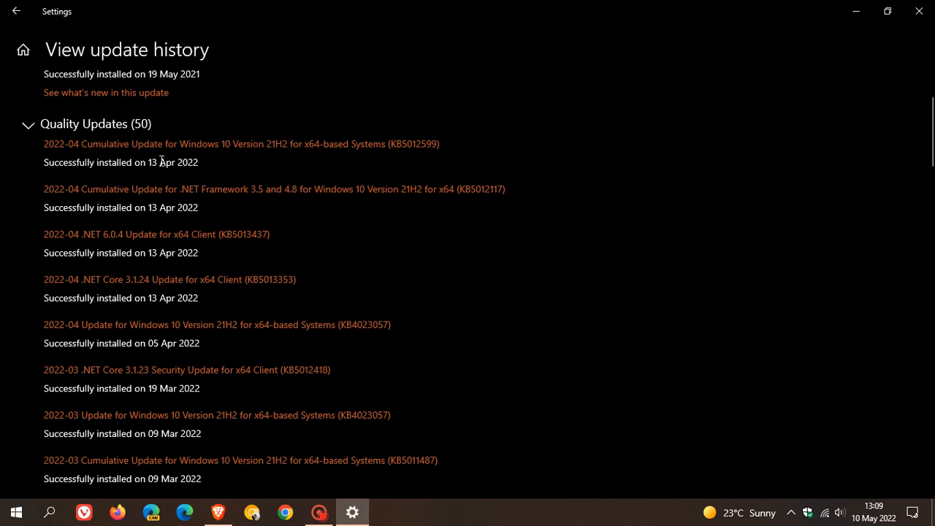
mouse_move(268, 168)
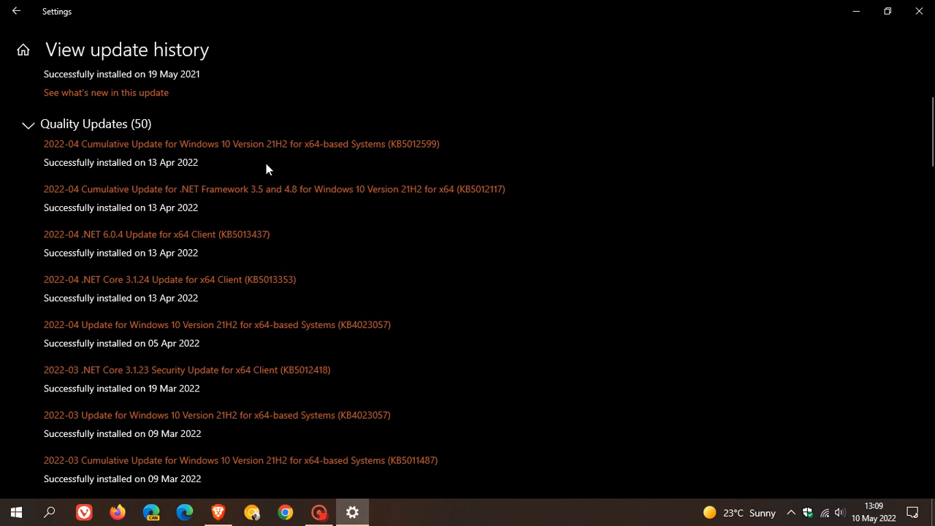
mouse_move(287, 167)
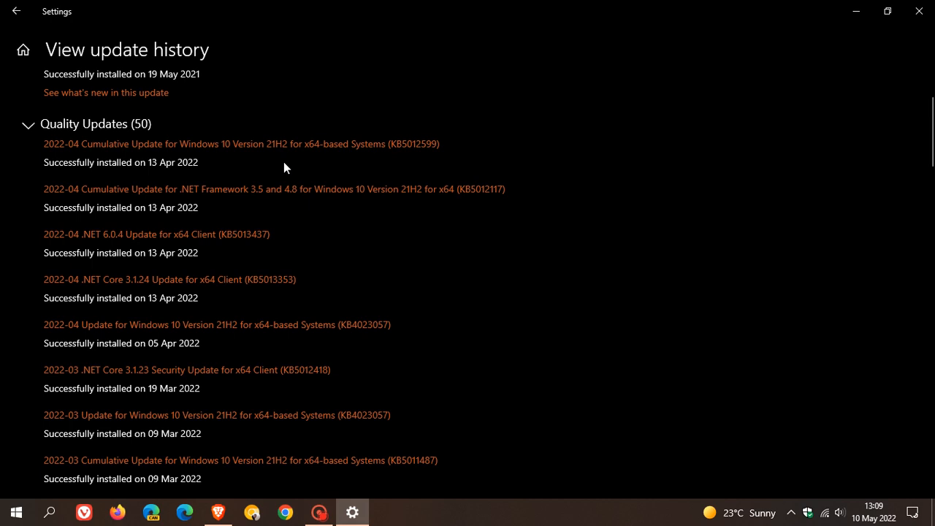
mouse_move(292, 166)
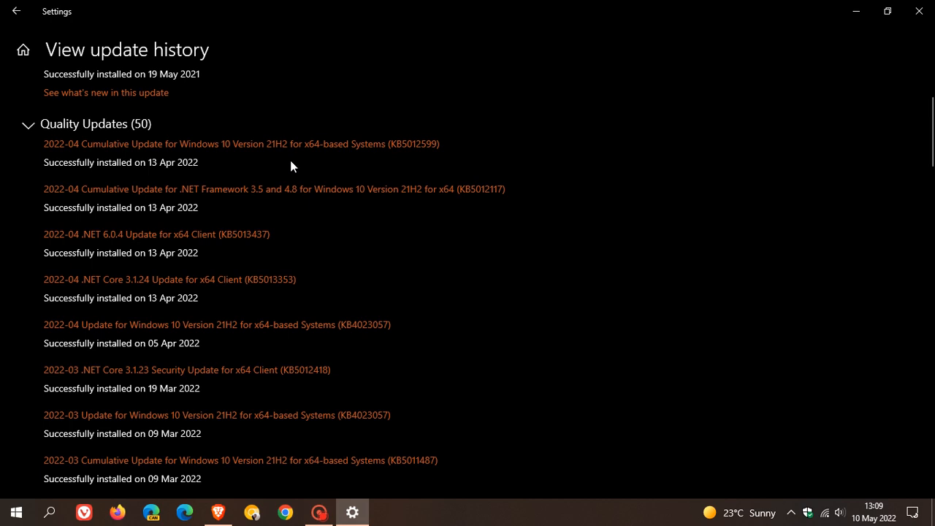
mouse_move(480, 153)
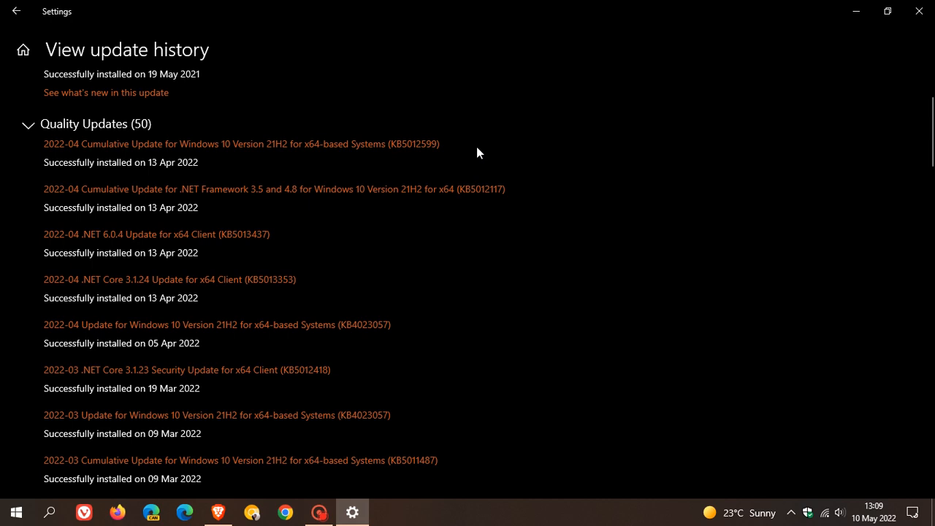
mouse_move(473, 156)
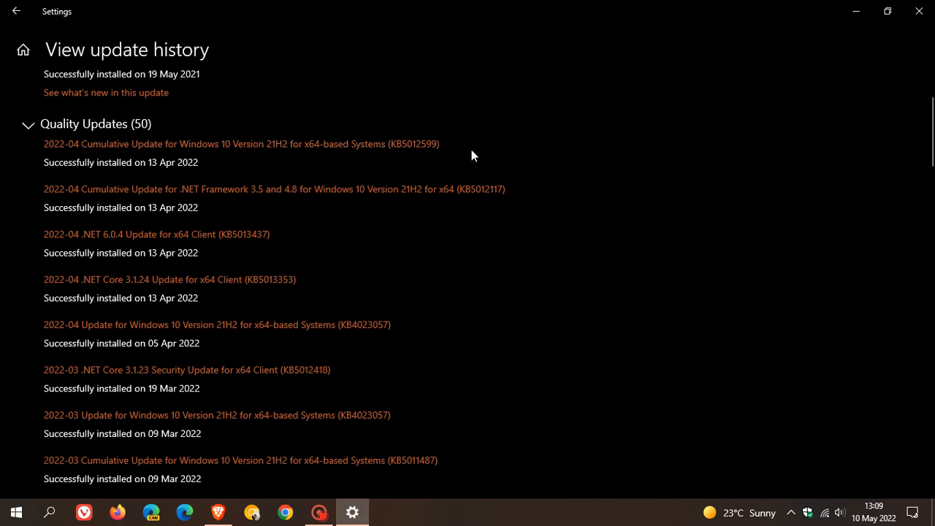
mouse_move(483, 152)
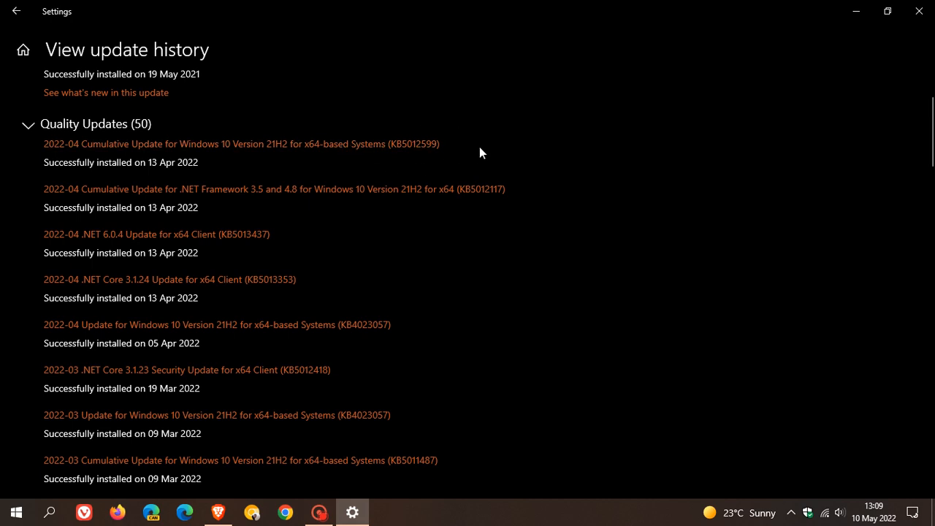
mouse_move(504, 149)
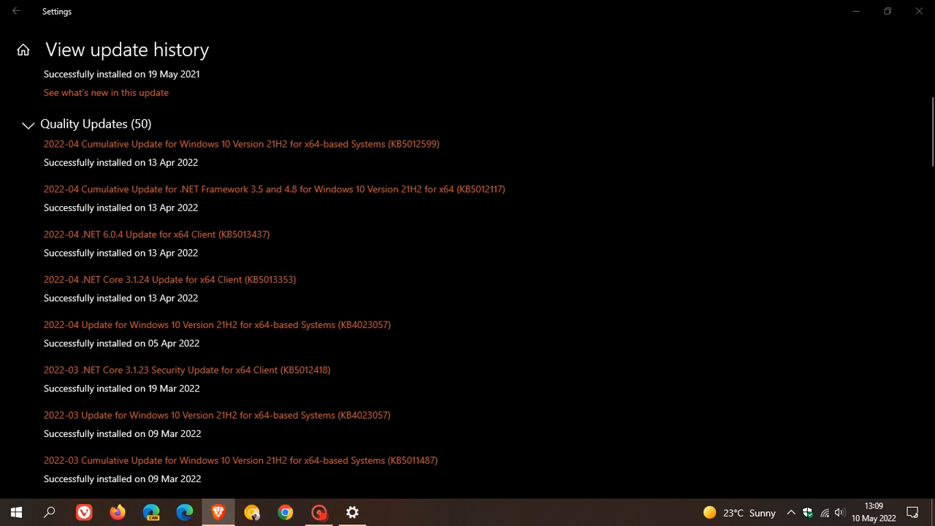
mouse_move(669, 241)
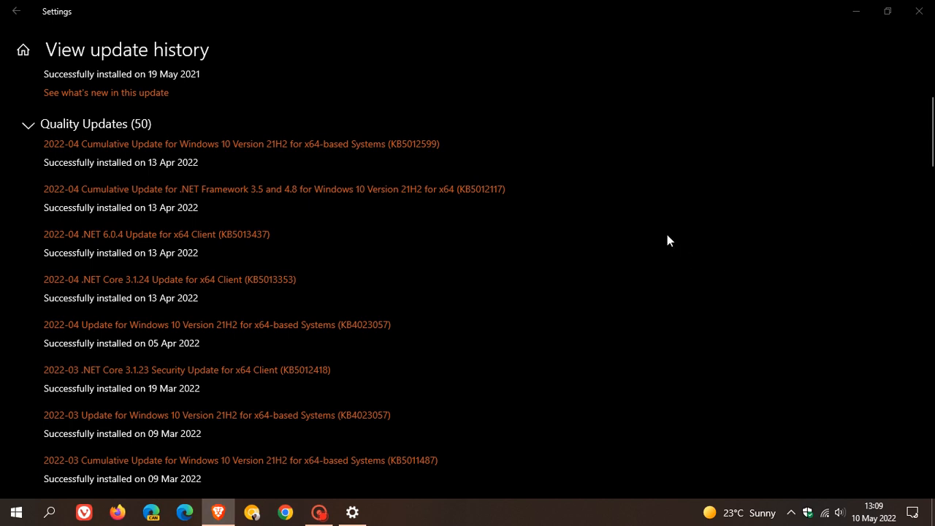
mouse_move(434, 127)
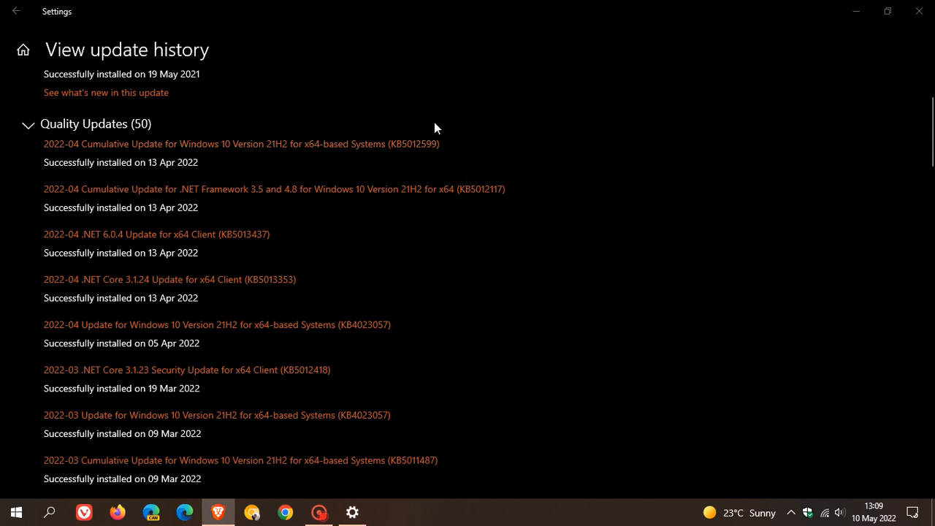
mouse_move(457, 166)
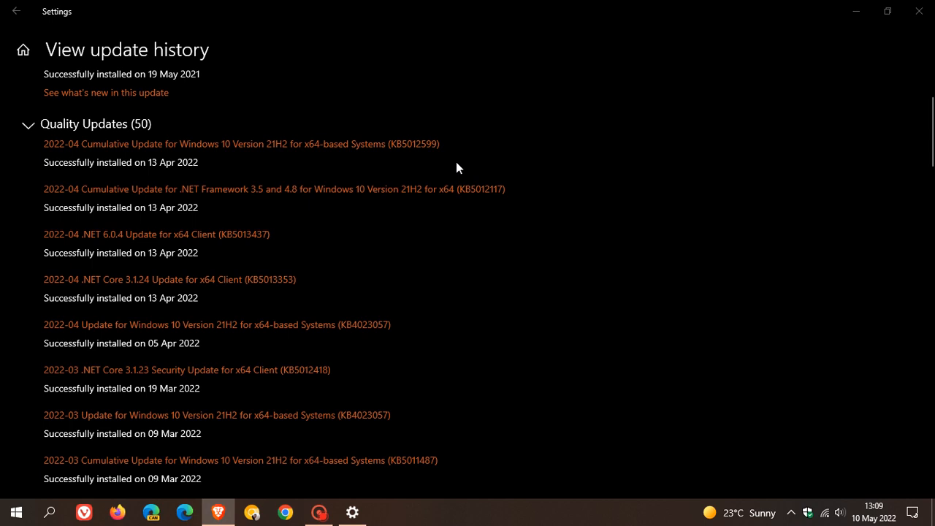
mouse_move(392, 127)
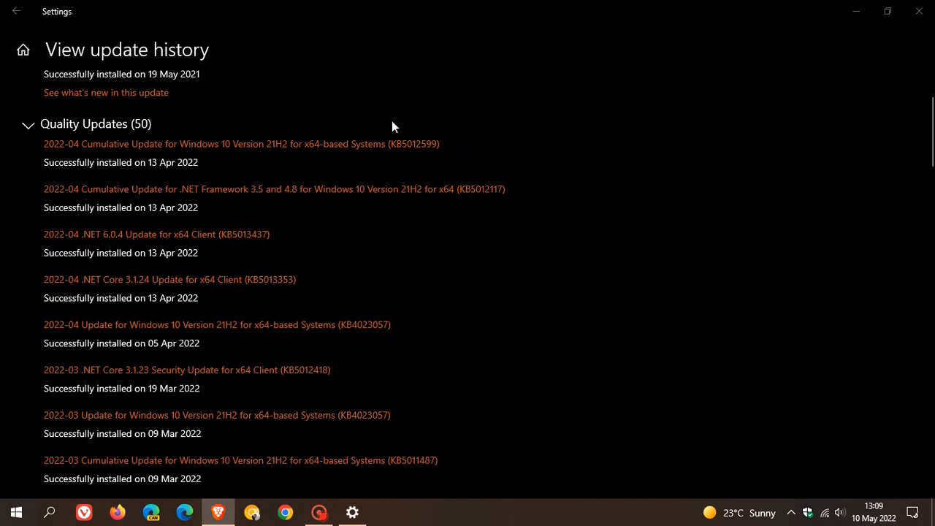
mouse_move(383, 137)
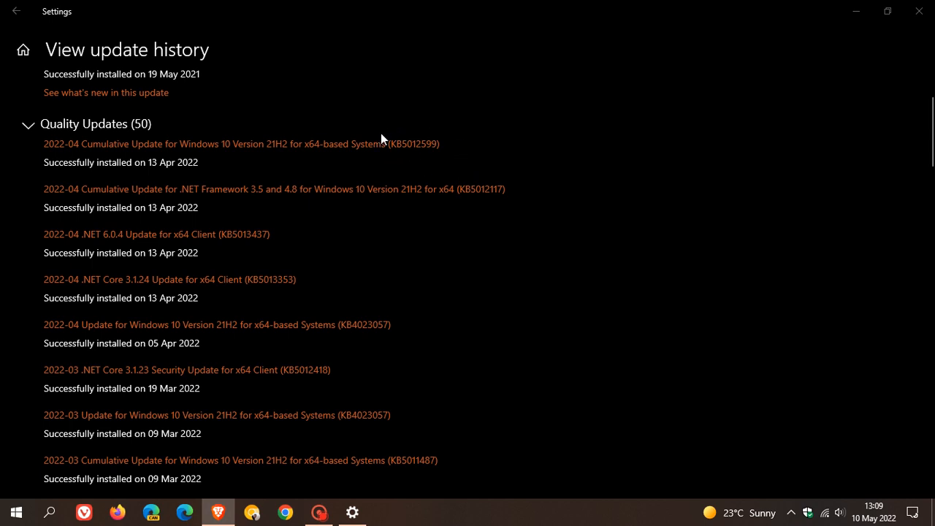
mouse_move(450, 162)
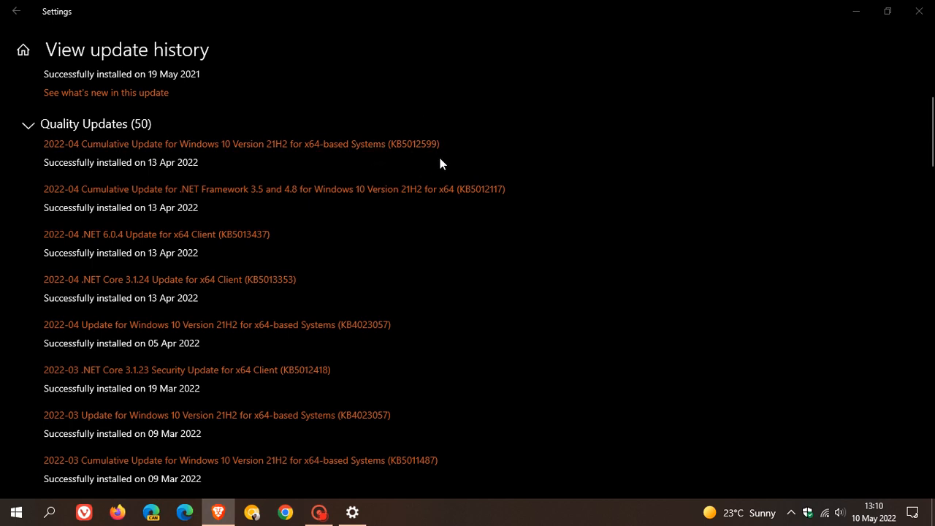
mouse_move(446, 168)
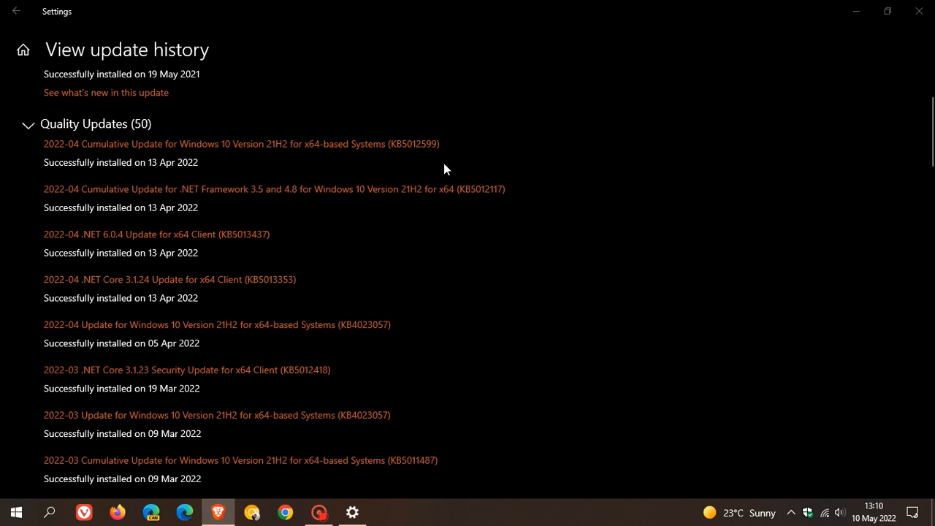
mouse_move(472, 161)
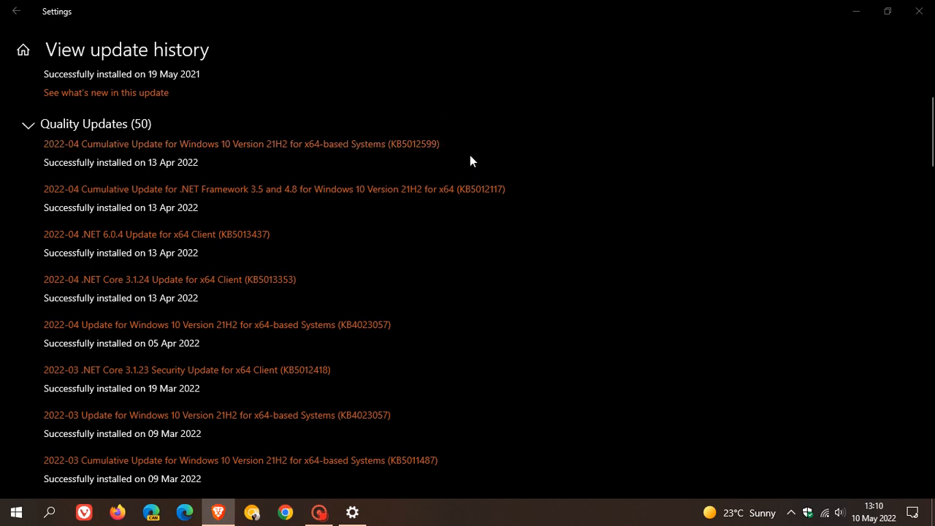
mouse_move(447, 172)
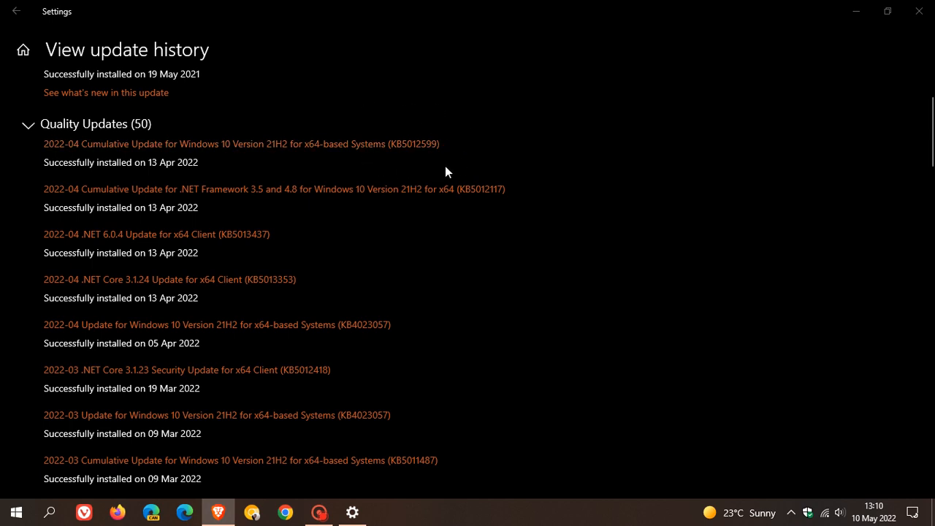
mouse_move(451, 173)
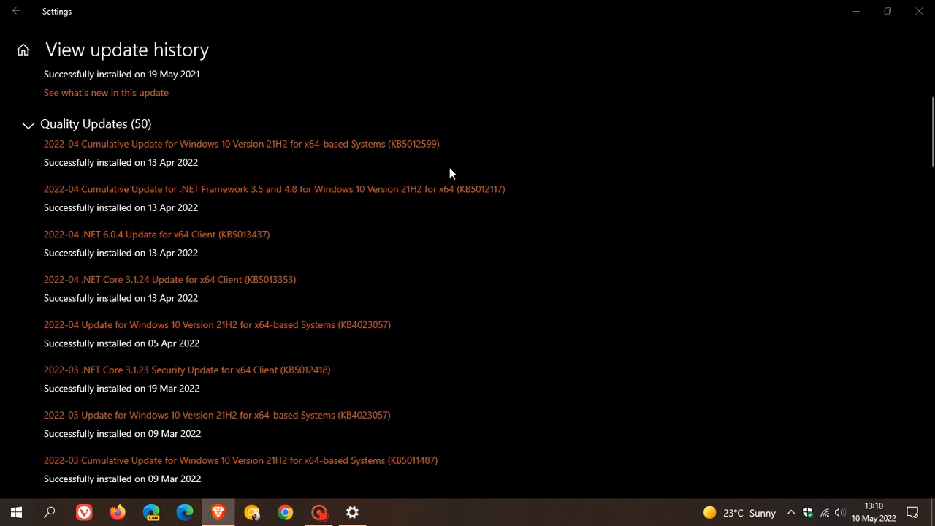
mouse_move(386, 151)
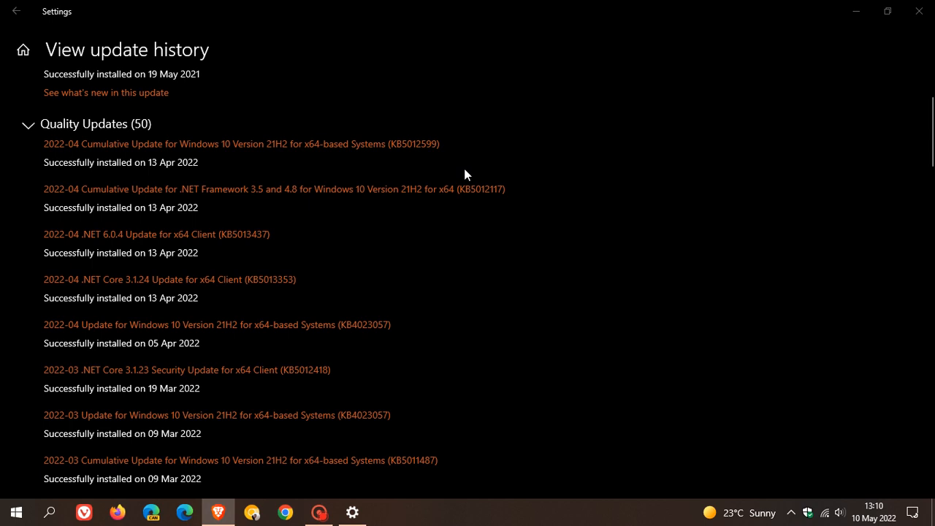
mouse_move(493, 157)
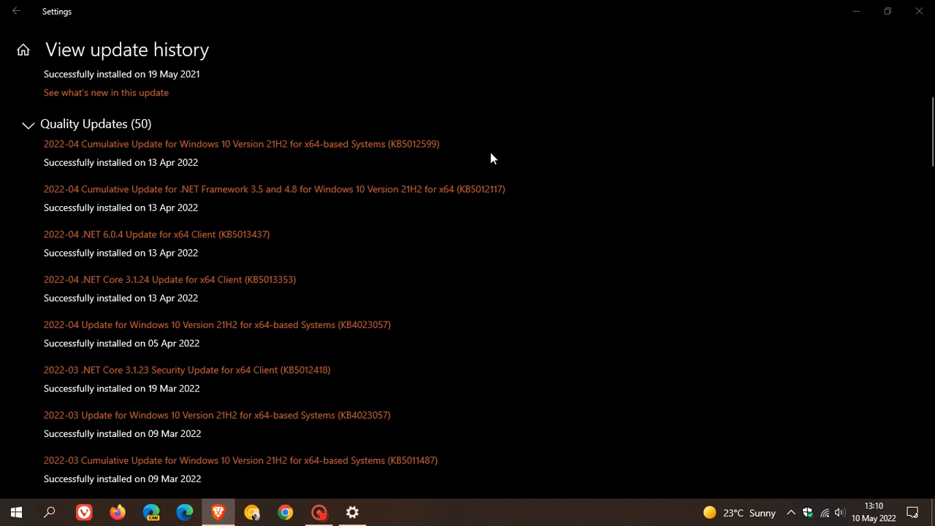
mouse_move(882, 506)
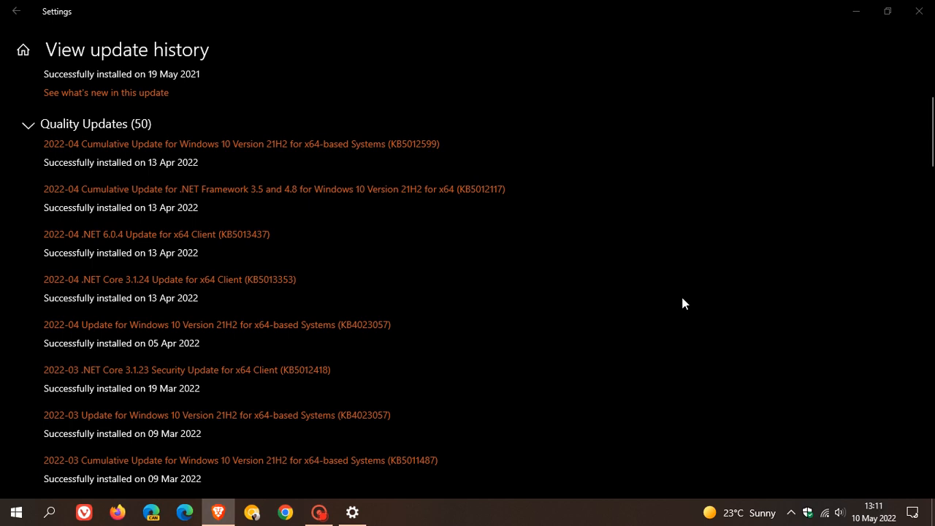
mouse_move(866, 387)
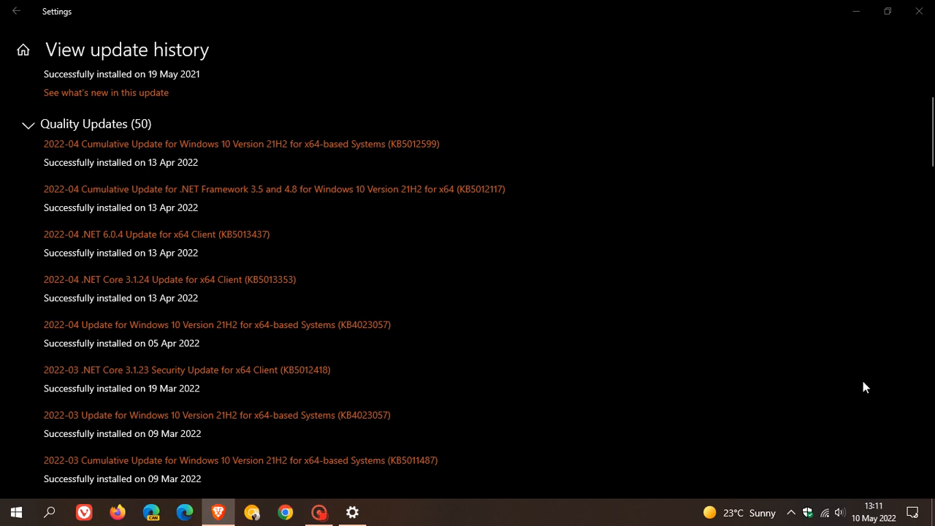
mouse_move(722, 322)
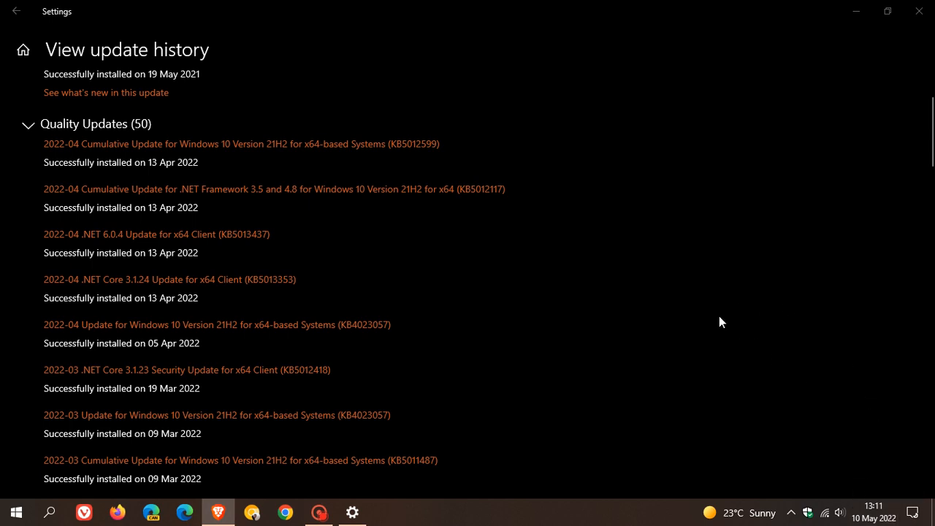
mouse_move(610, 285)
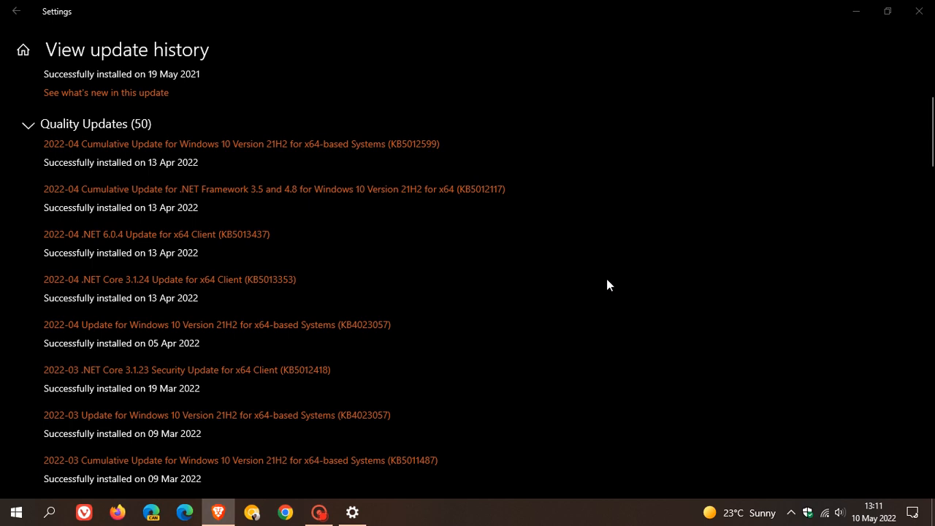
mouse_move(368, 168)
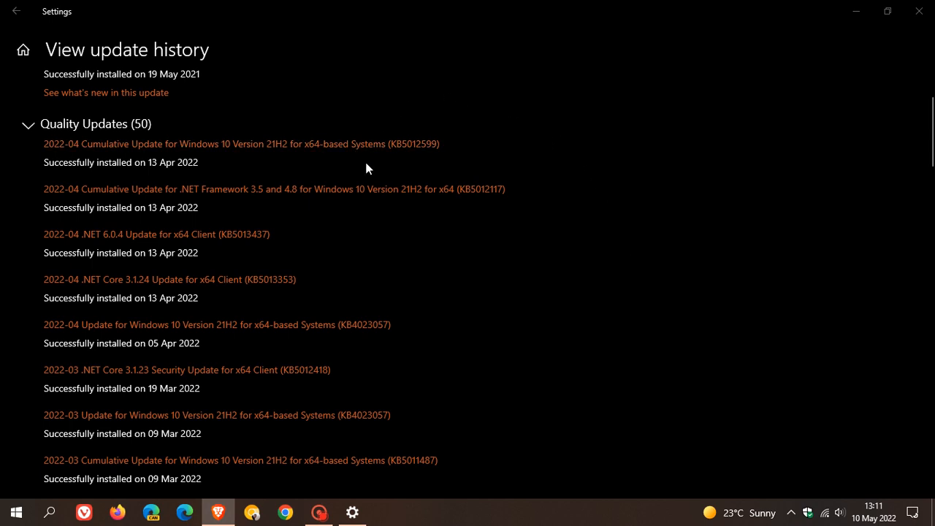
mouse_move(467, 156)
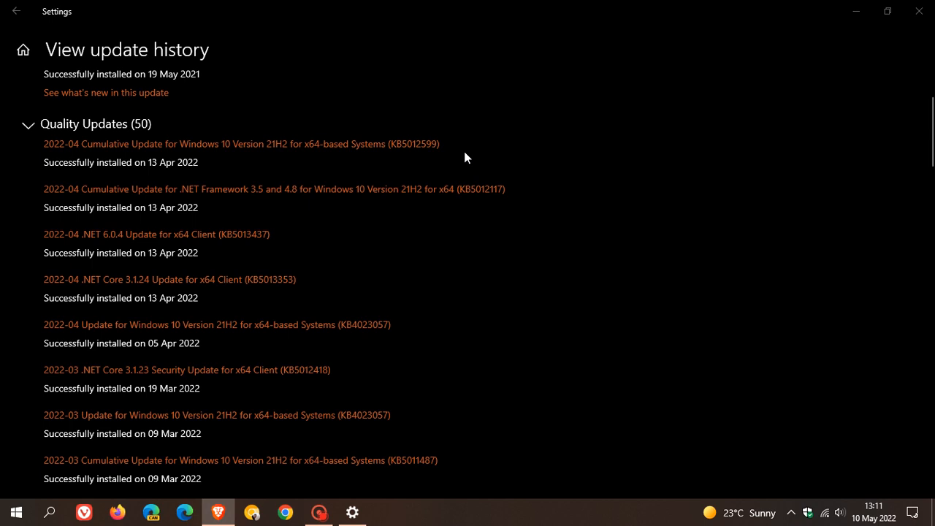
mouse_move(433, 162)
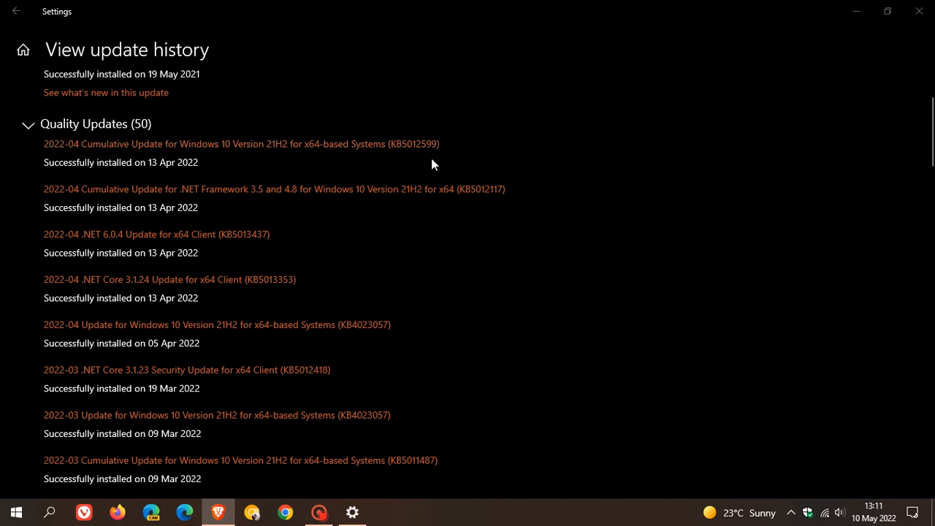
mouse_move(509, 177)
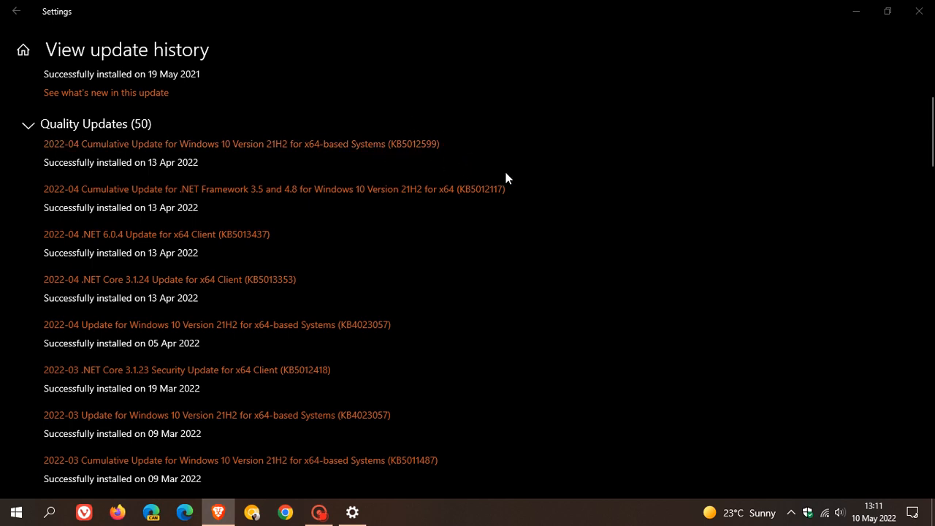
mouse_move(511, 189)
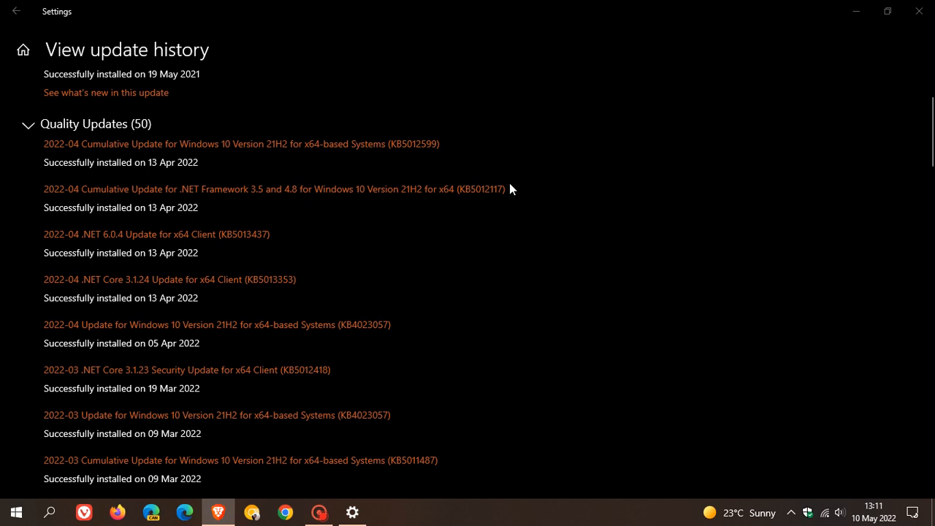
mouse_move(855, 11)
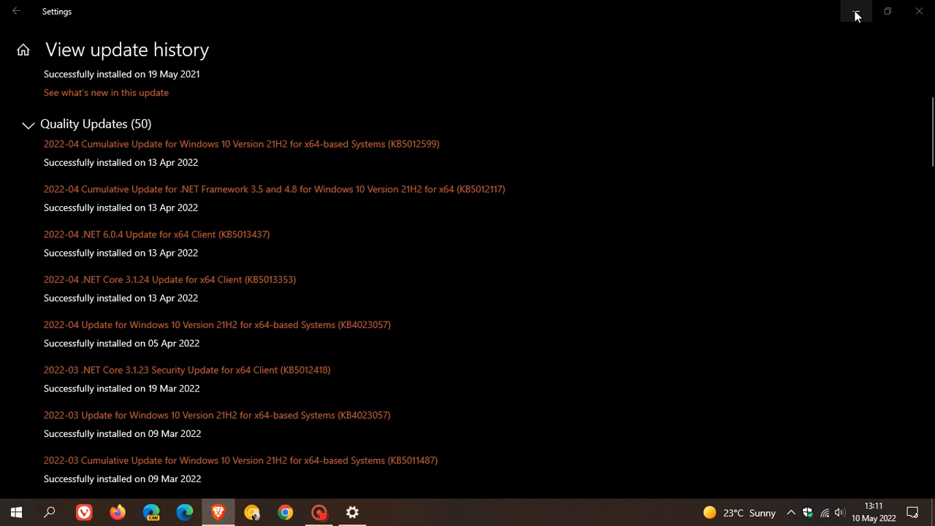
- Minimize the Settings window to reveal the clear desktop
click(856, 11)
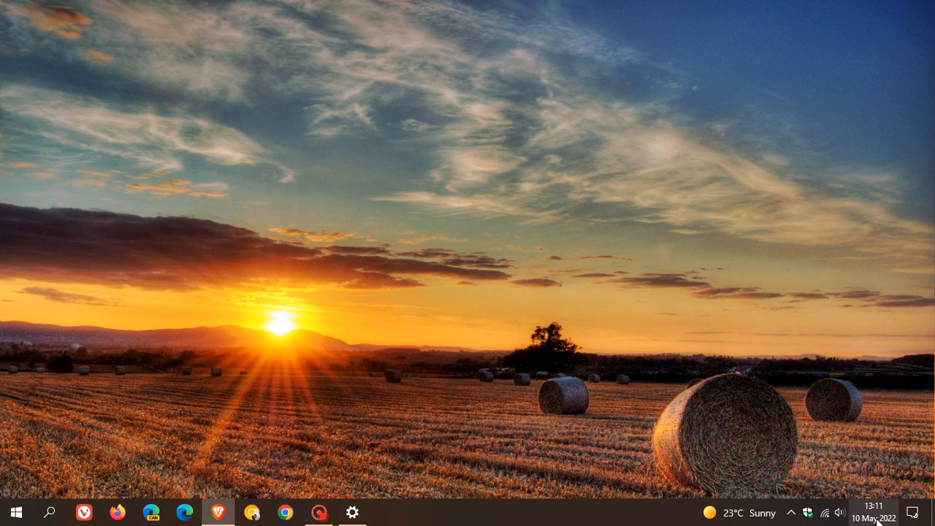
mouse_move(616, 214)
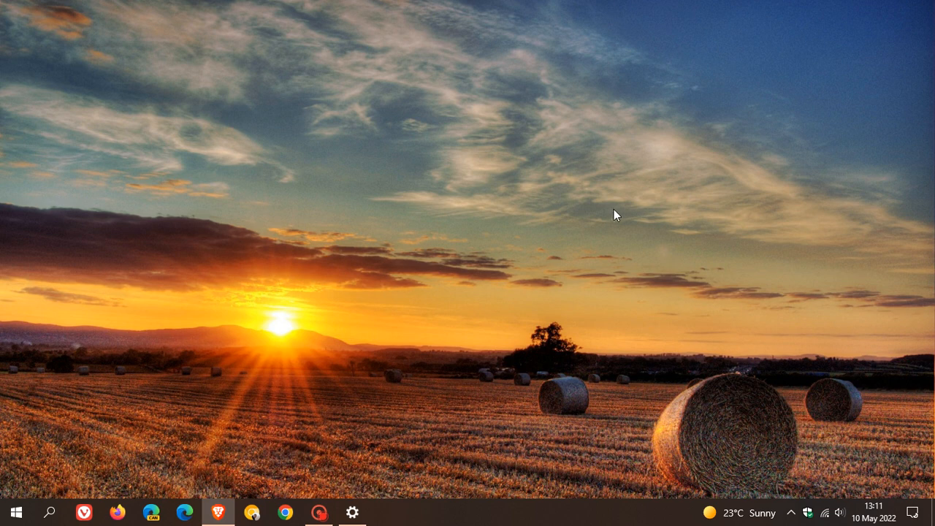
mouse_move(622, 195)
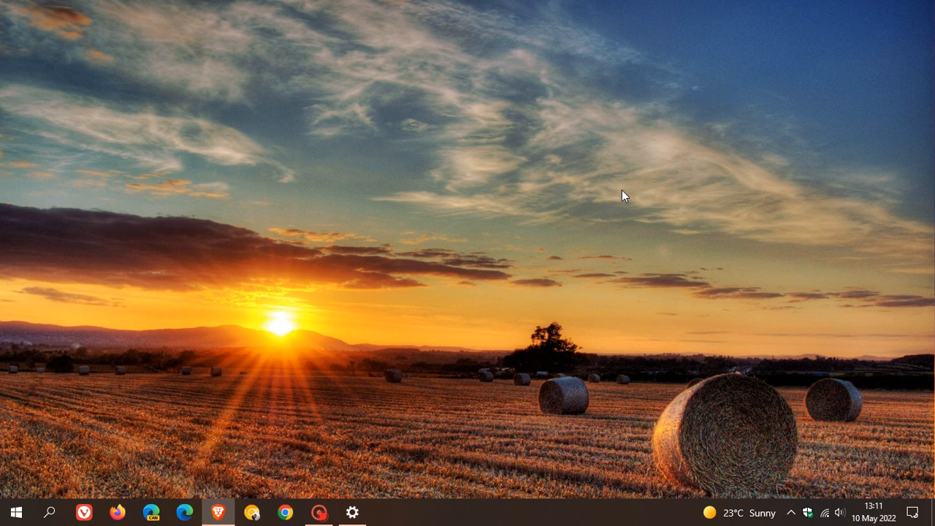
mouse_move(609, 250)
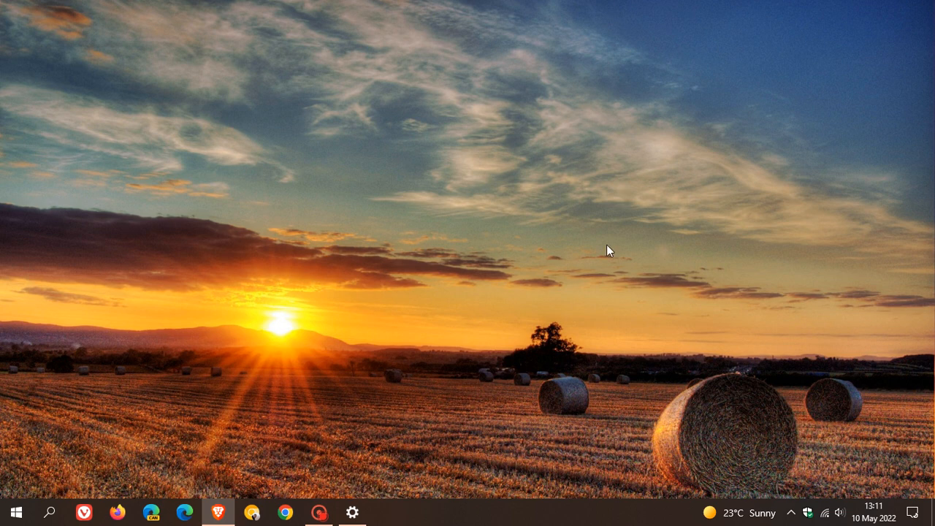
mouse_move(617, 227)
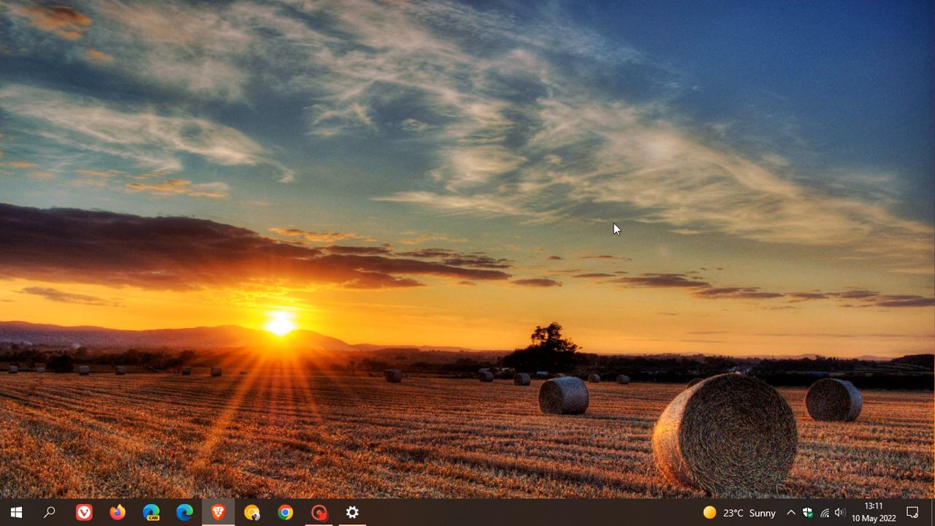